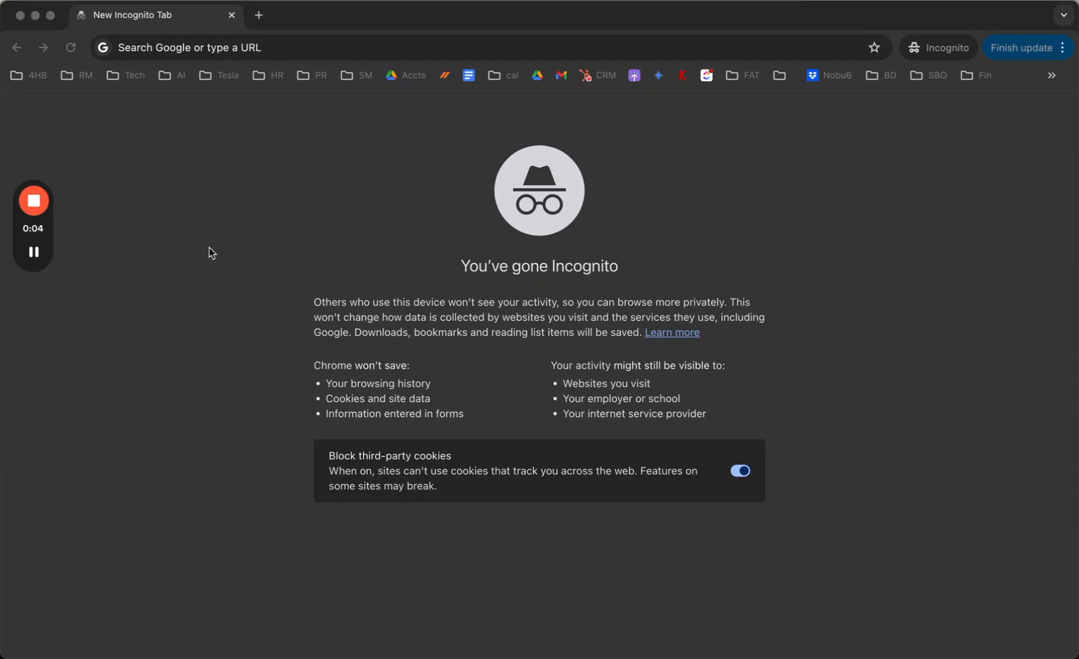
mouse_move(516, 248)
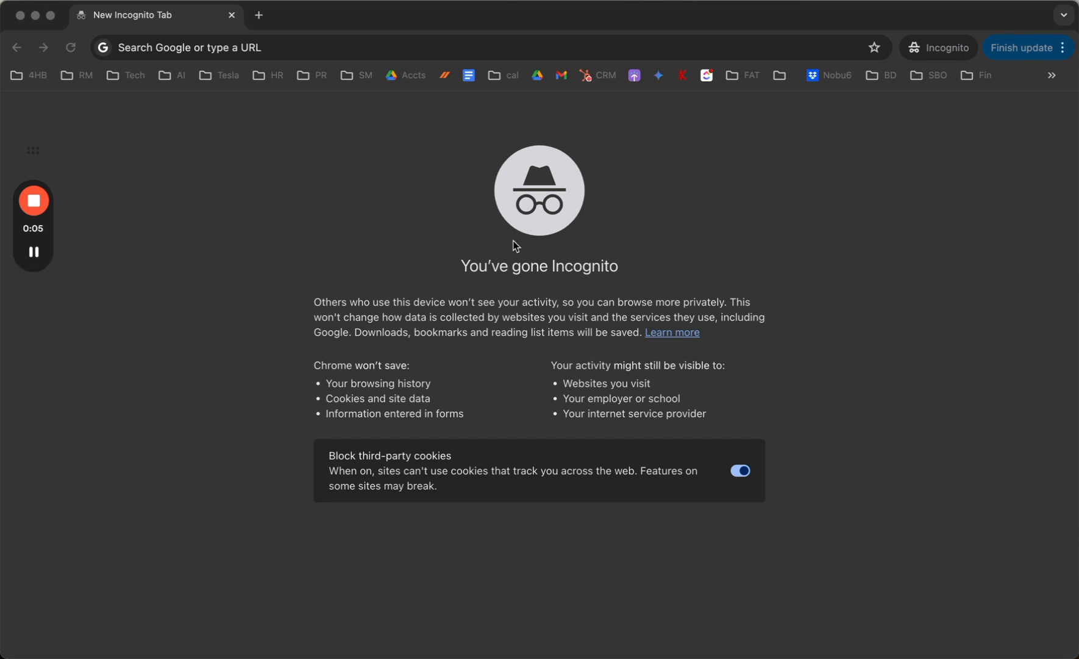
- Go to bing.com and start the query 'public relations firms' to show axia public relations in suggestions
double_click(584, 268)
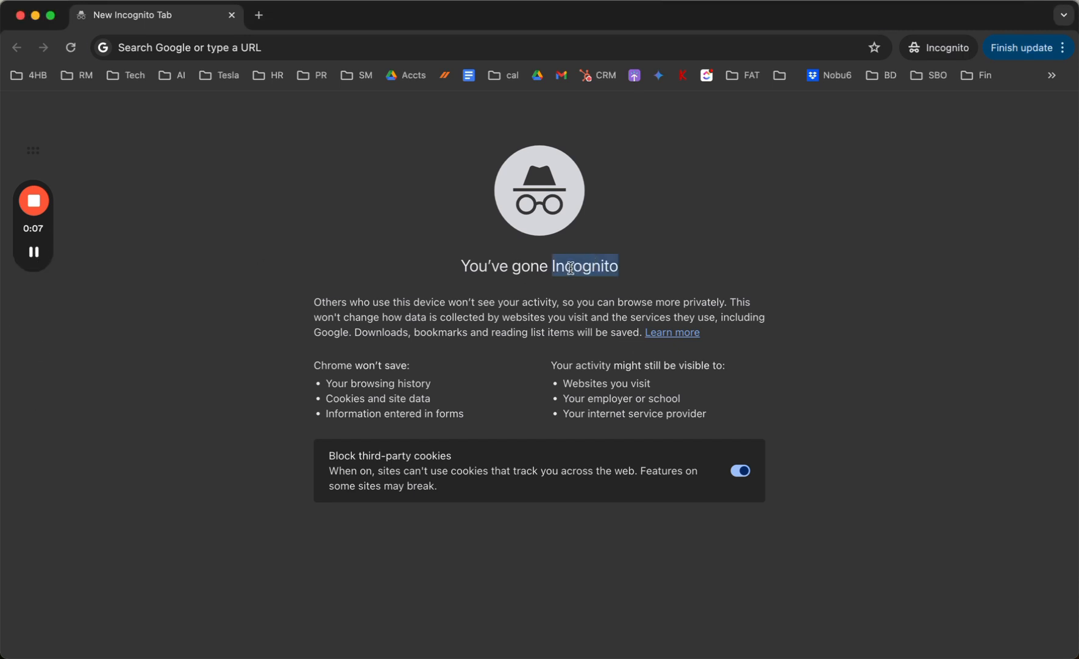
mouse_move(314, 366)
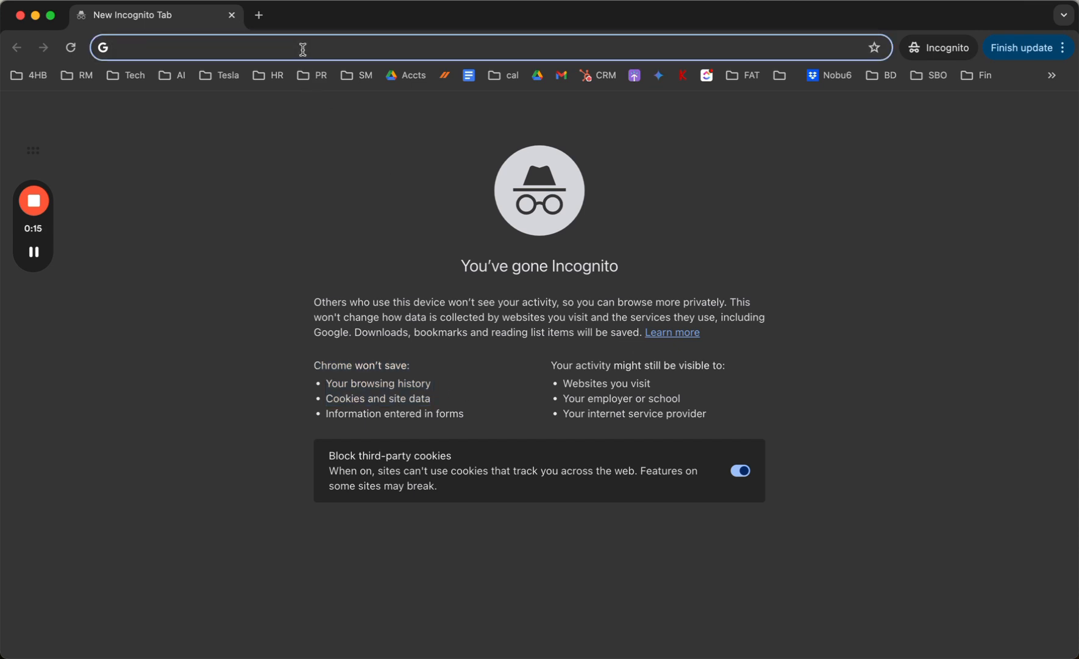
type("bing.com")
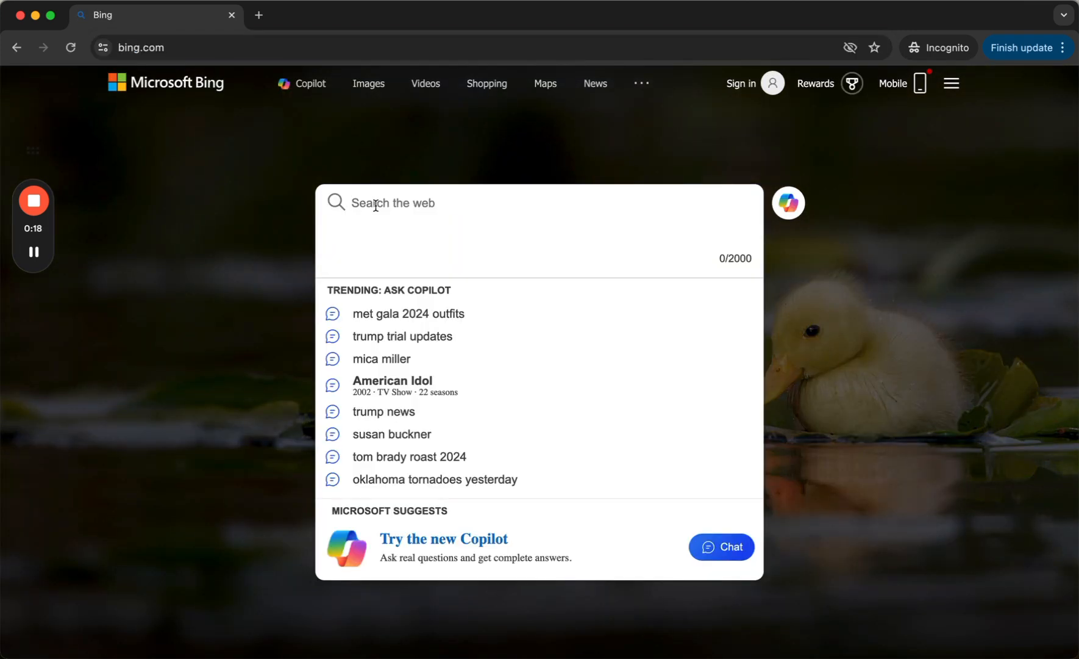
type("public relations firms")
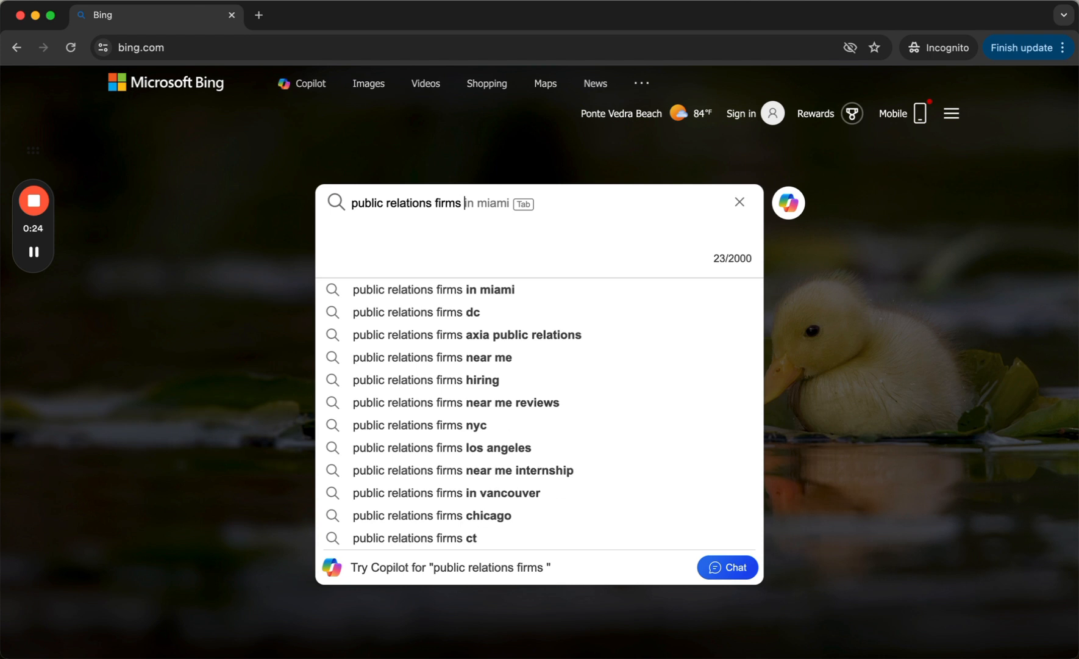
mouse_move(469, 335)
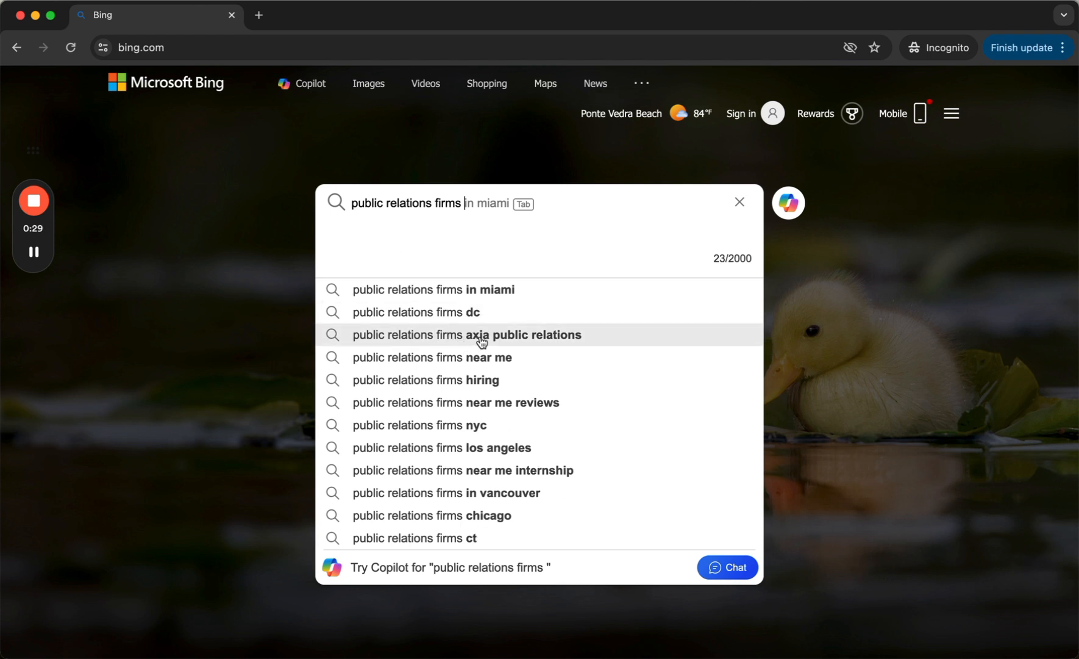
mouse_move(486, 441)
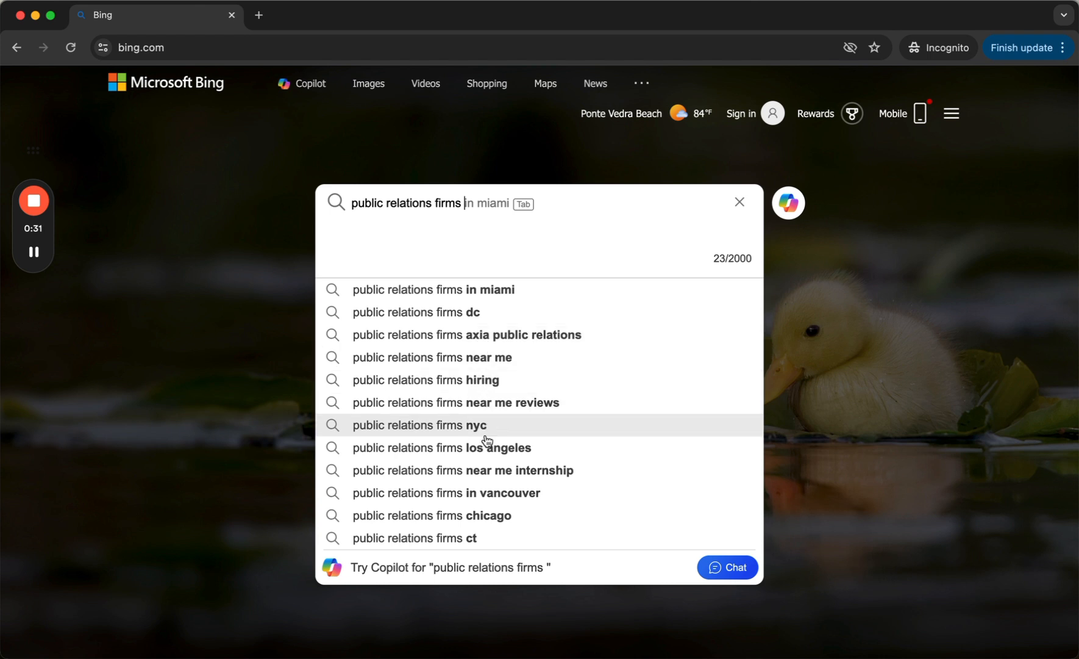
mouse_move(497, 335)
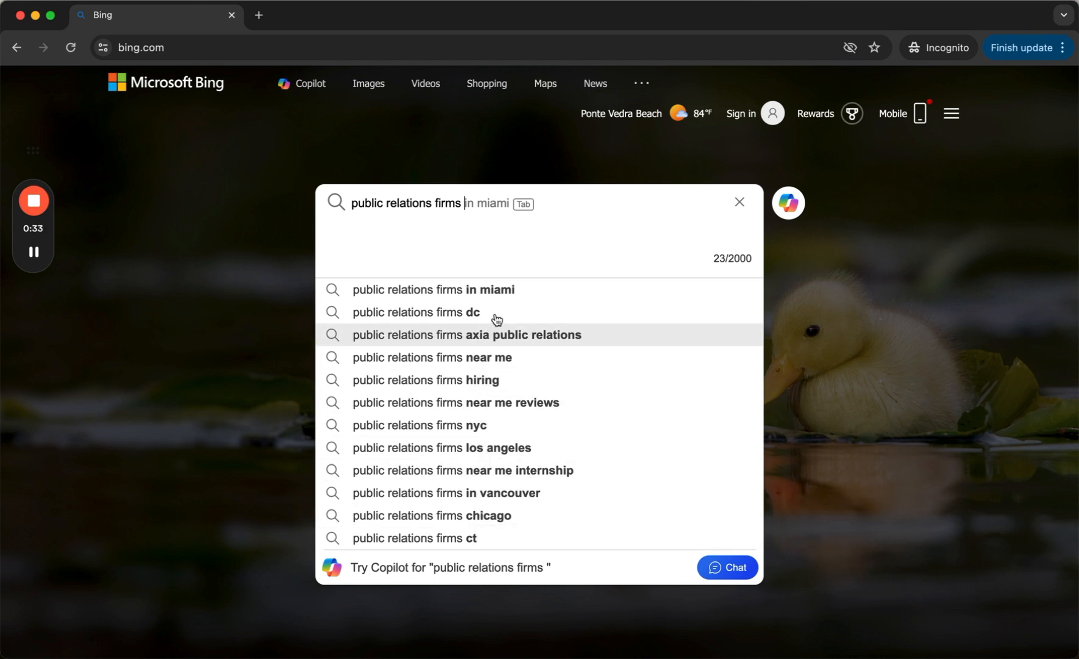
- Edit the query to 'public relations agency' then 'agencies' to surface axia public relations and axia pr
key("Backspace")
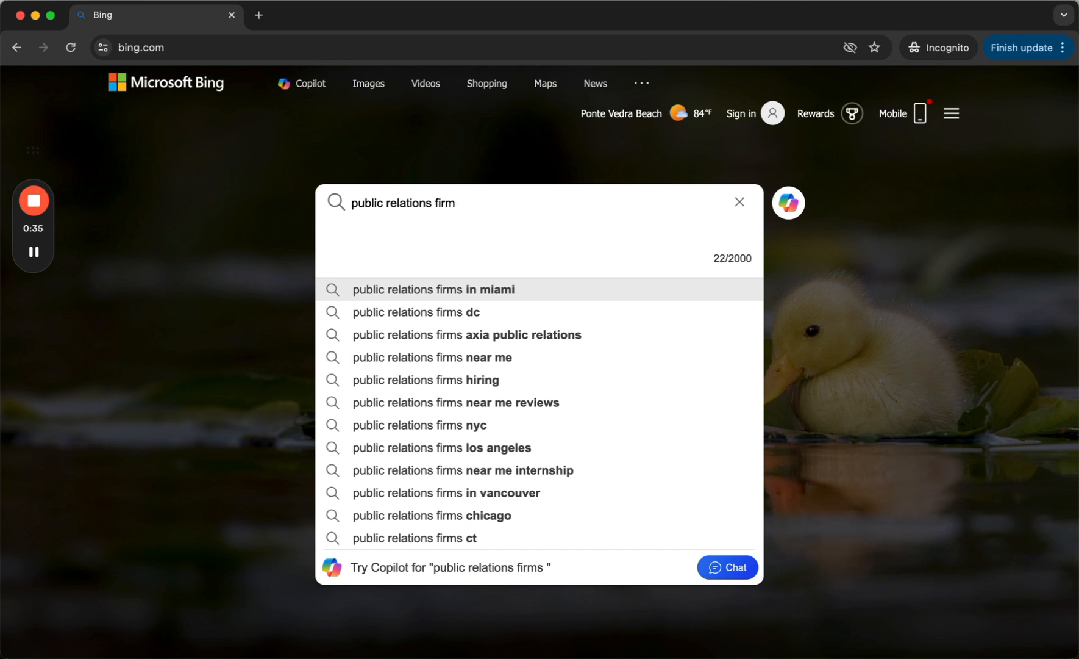
key("Backspace")
type("agency")
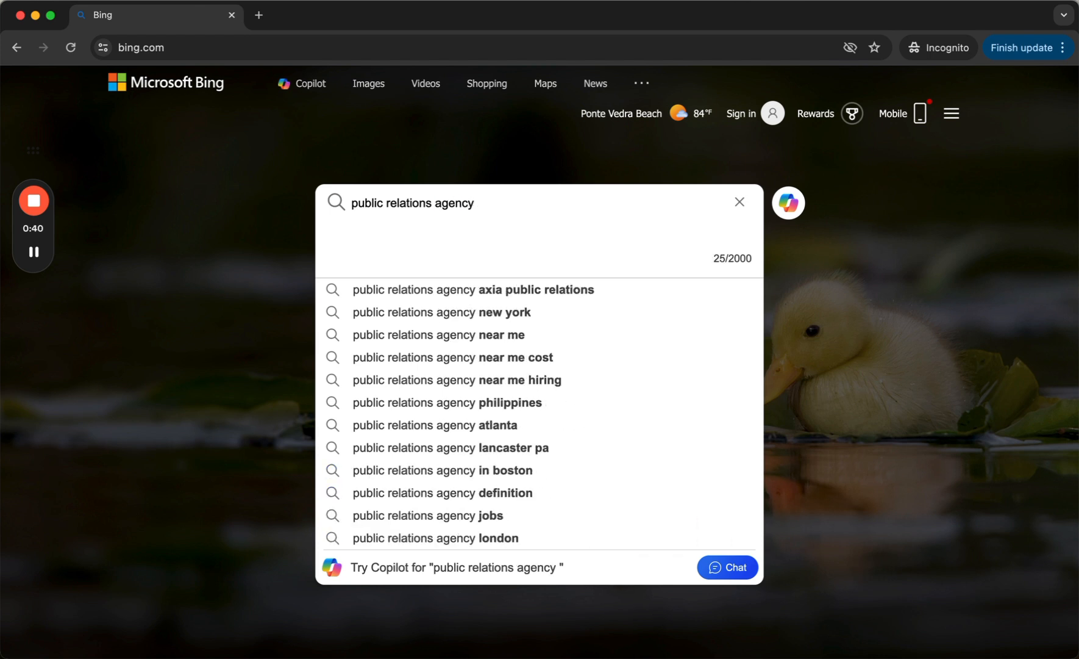
key("Backspace")
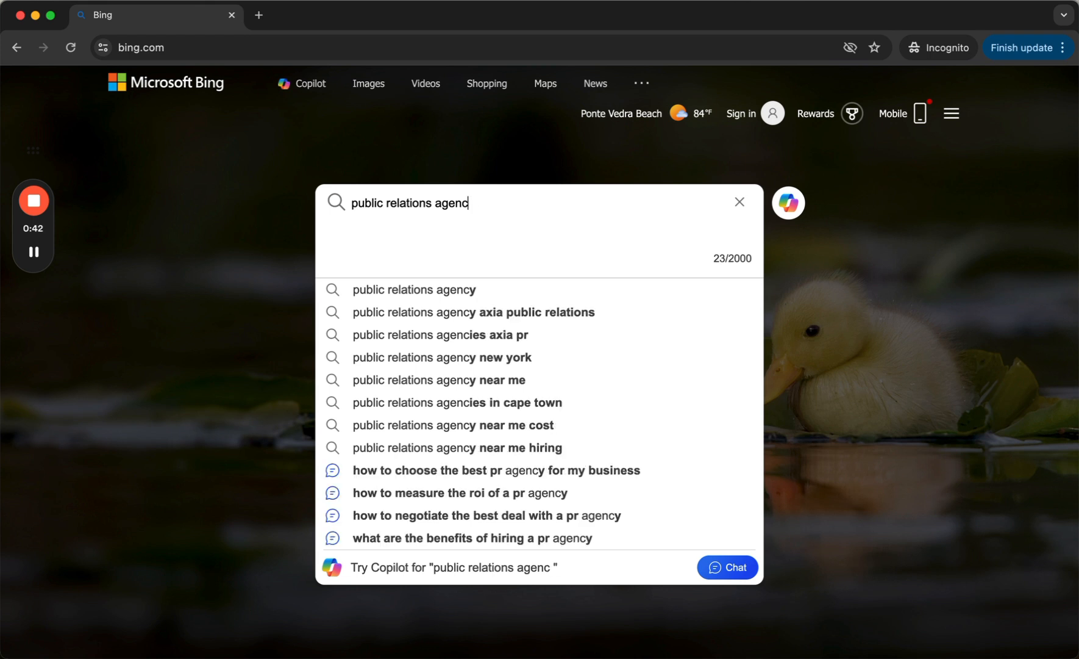
type("ies")
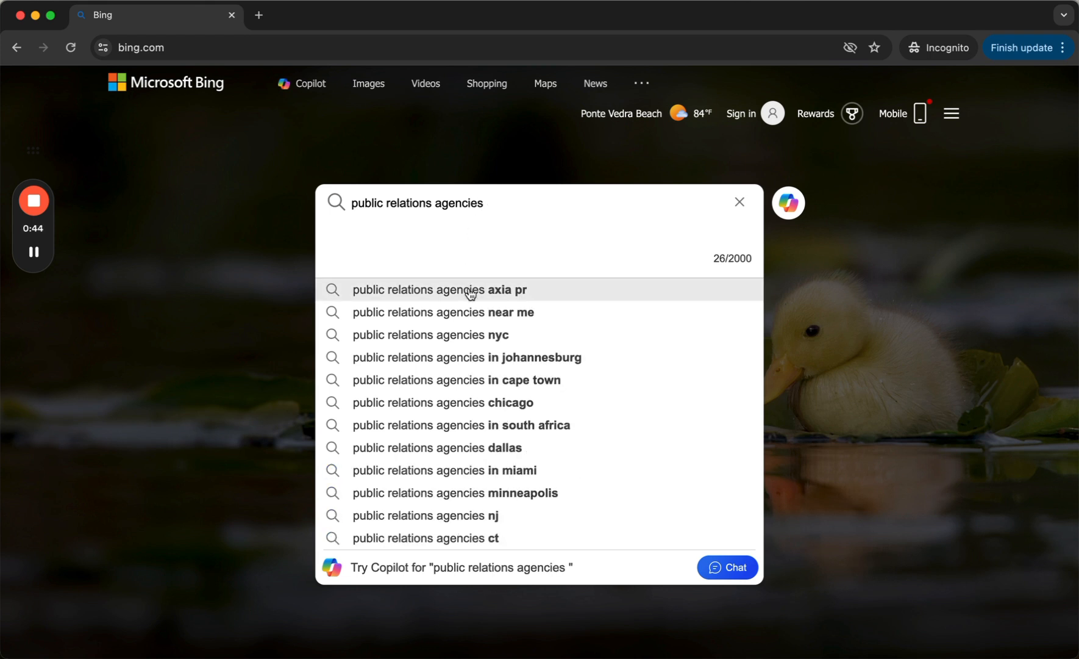
mouse_move(533, 456)
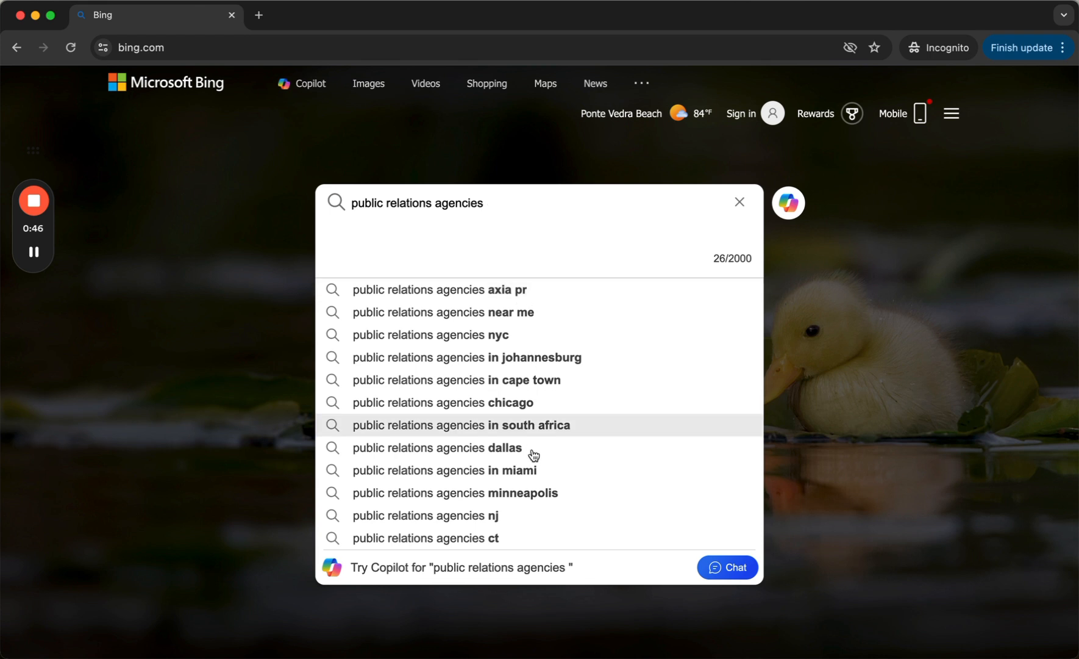
mouse_move(509, 289)
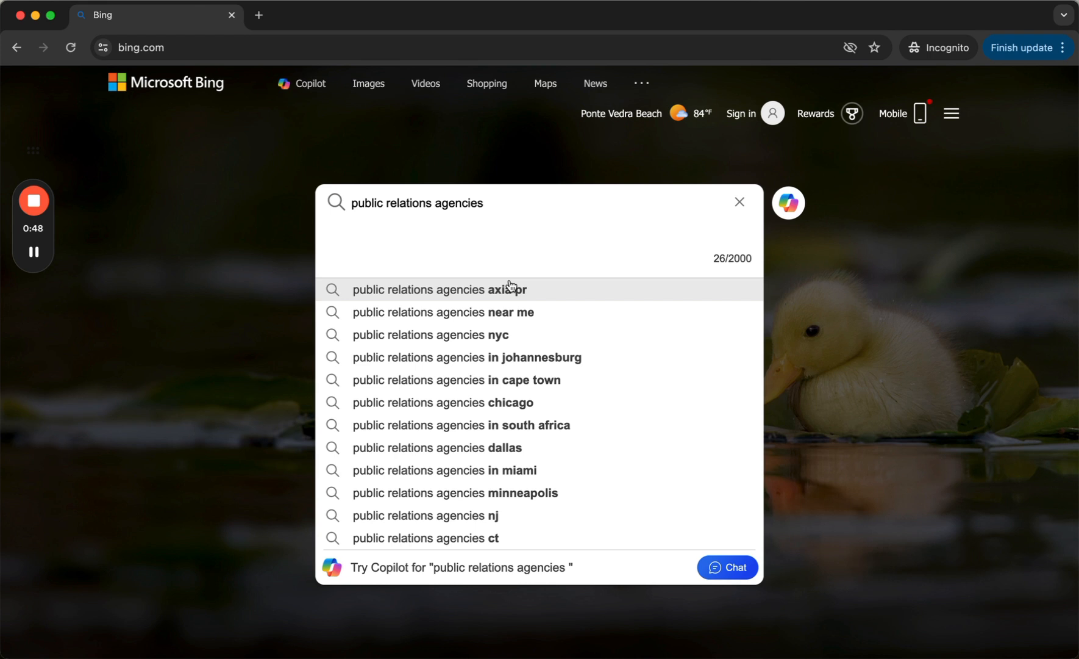
- Delete 'agencies', retry with 'a', then clear the partial word before heading to youtube.com
double_click(459, 202)
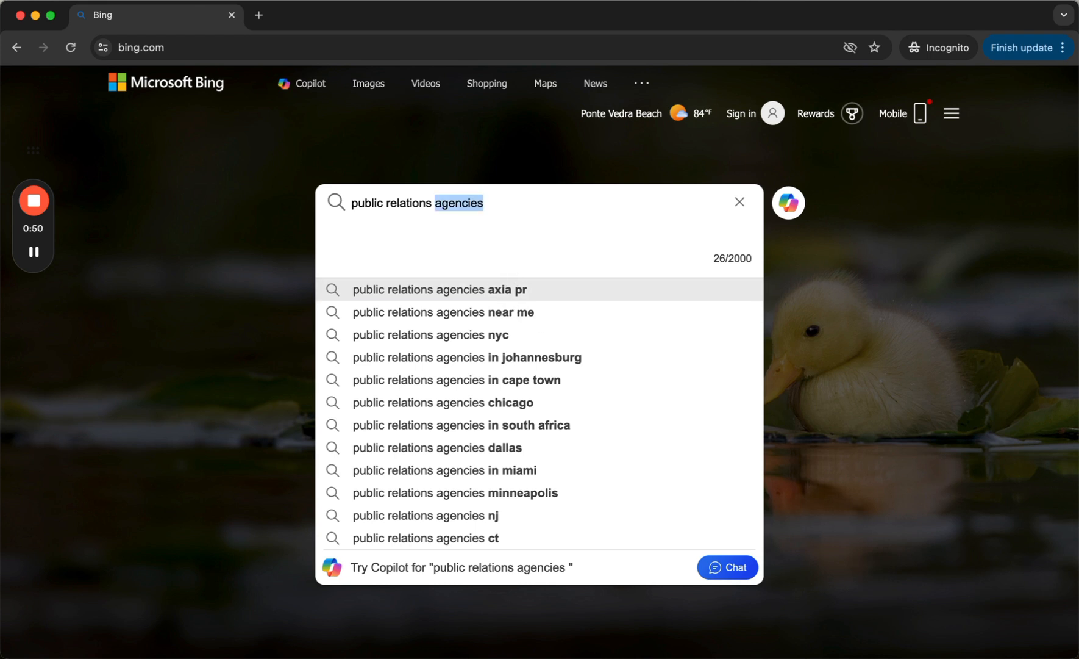
key("Backspace")
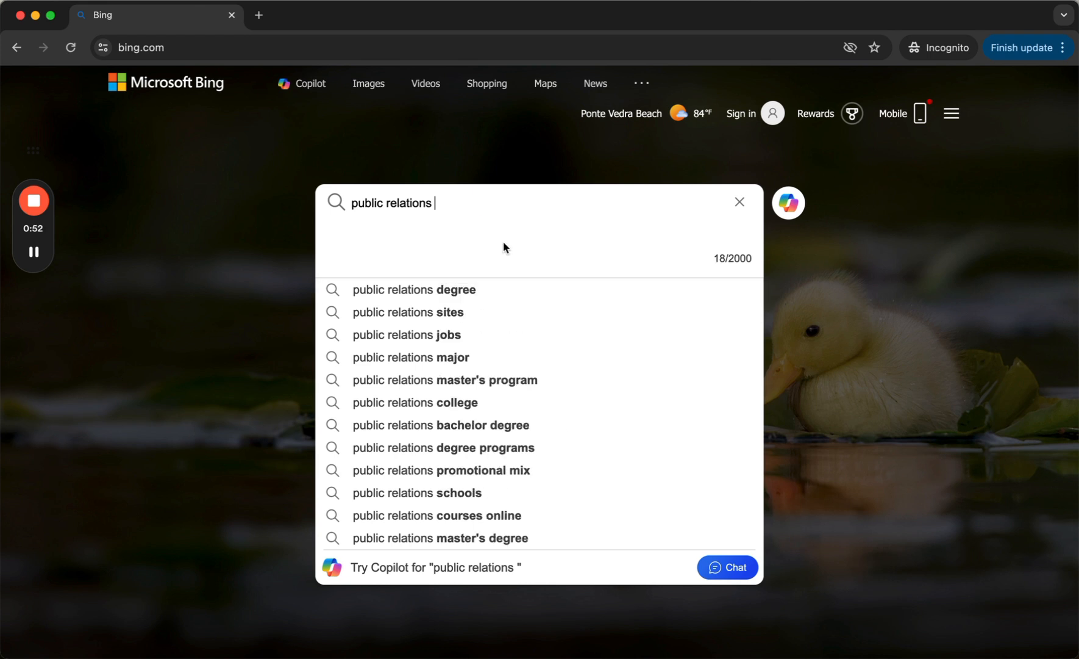
type("age")
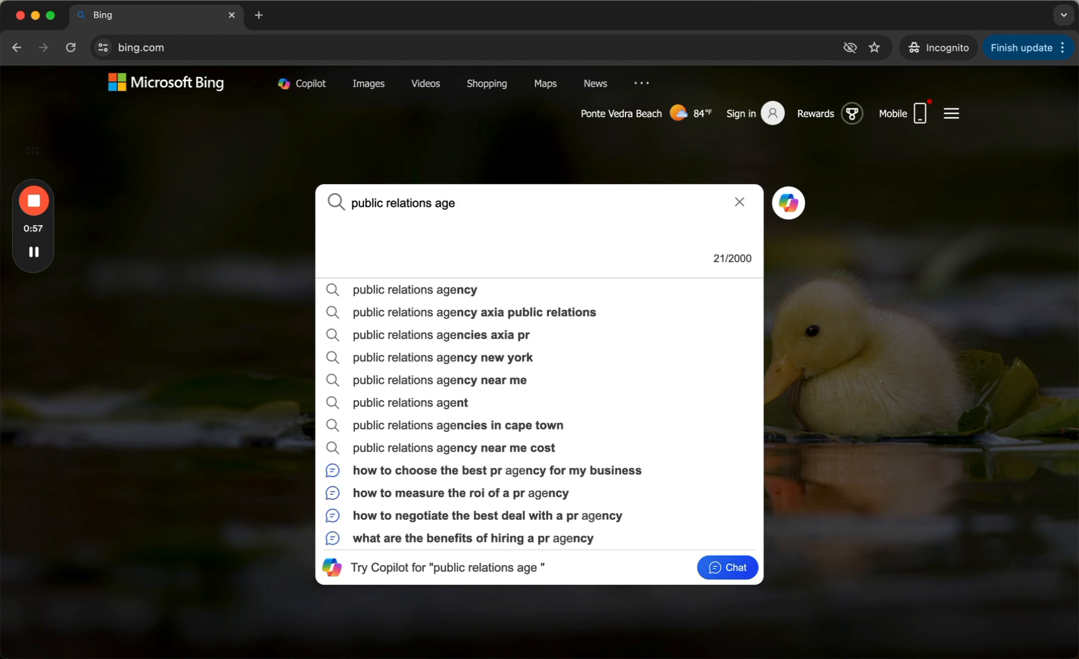
double_click(445, 206)
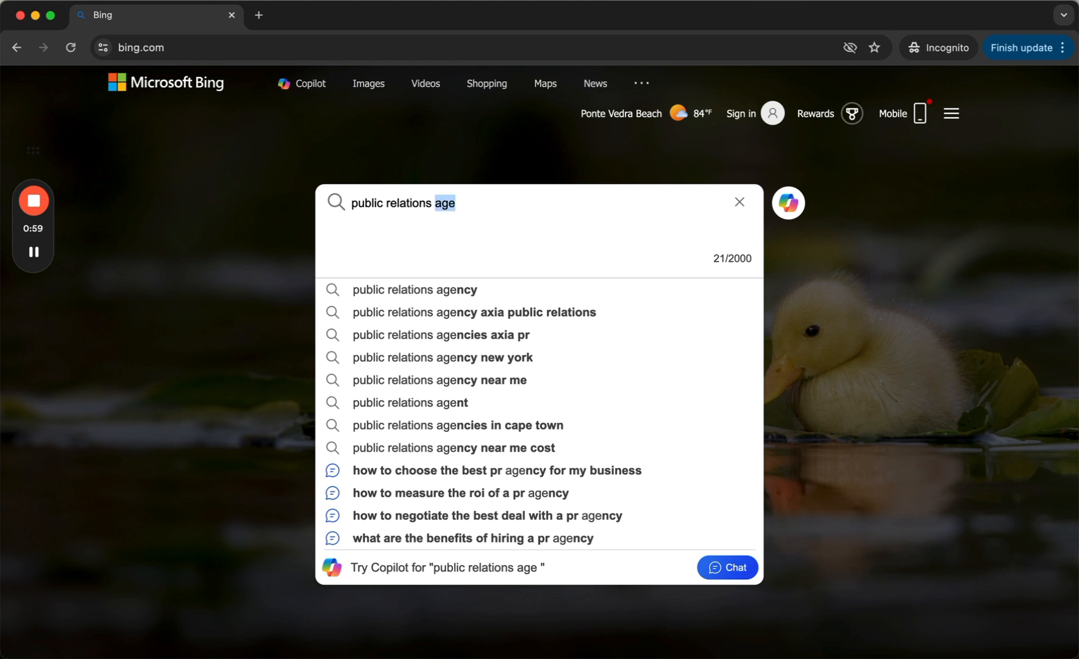
key("Backspace")
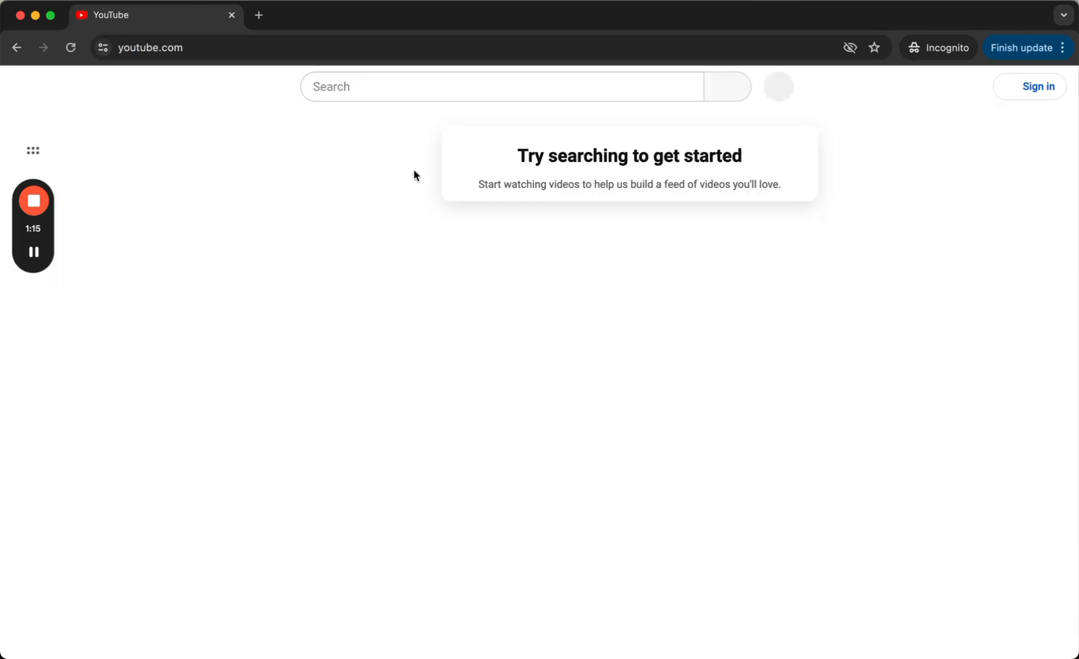
- Search YouTube for 'fine dining orlando' to show christinis ristorante italiano, then go to google.com
left_click(406, 86)
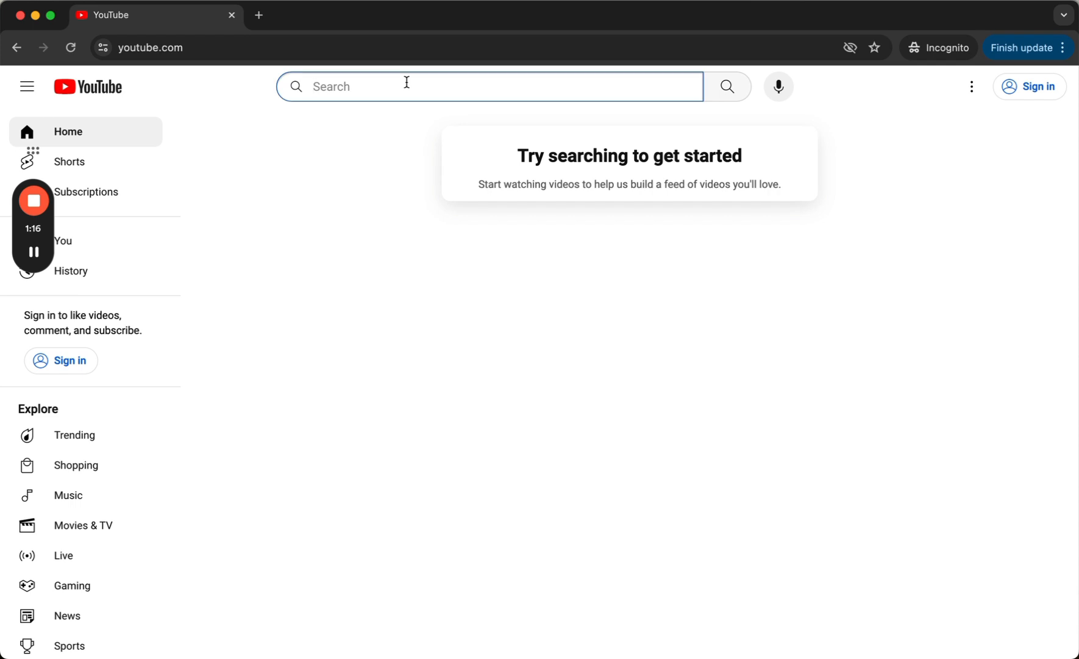
type("fine dining orlando")
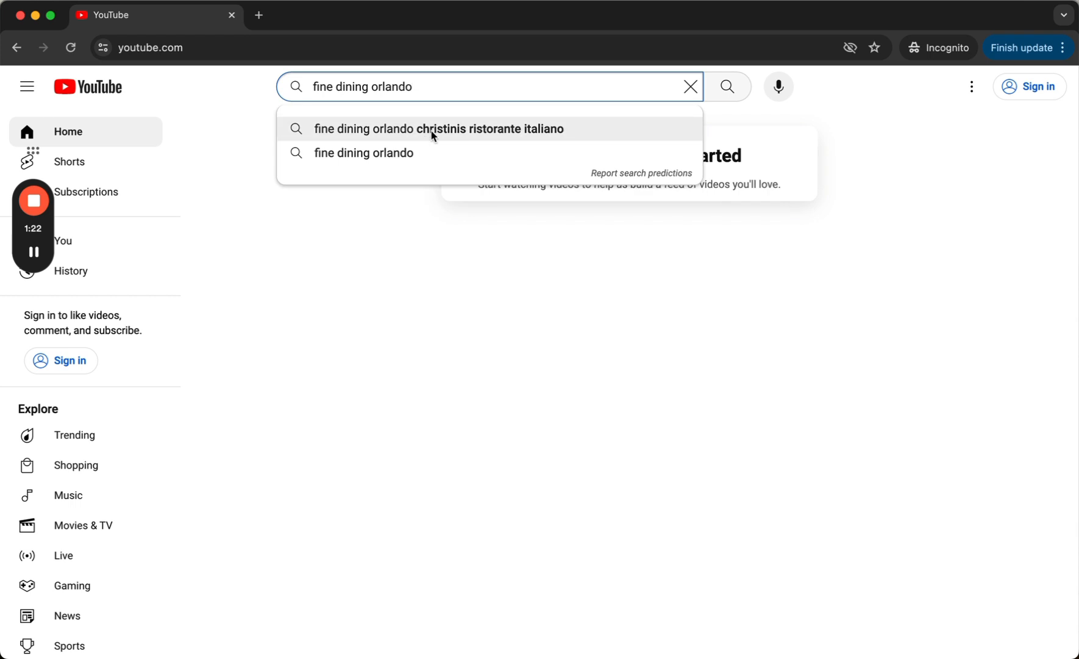
mouse_move(429, 92)
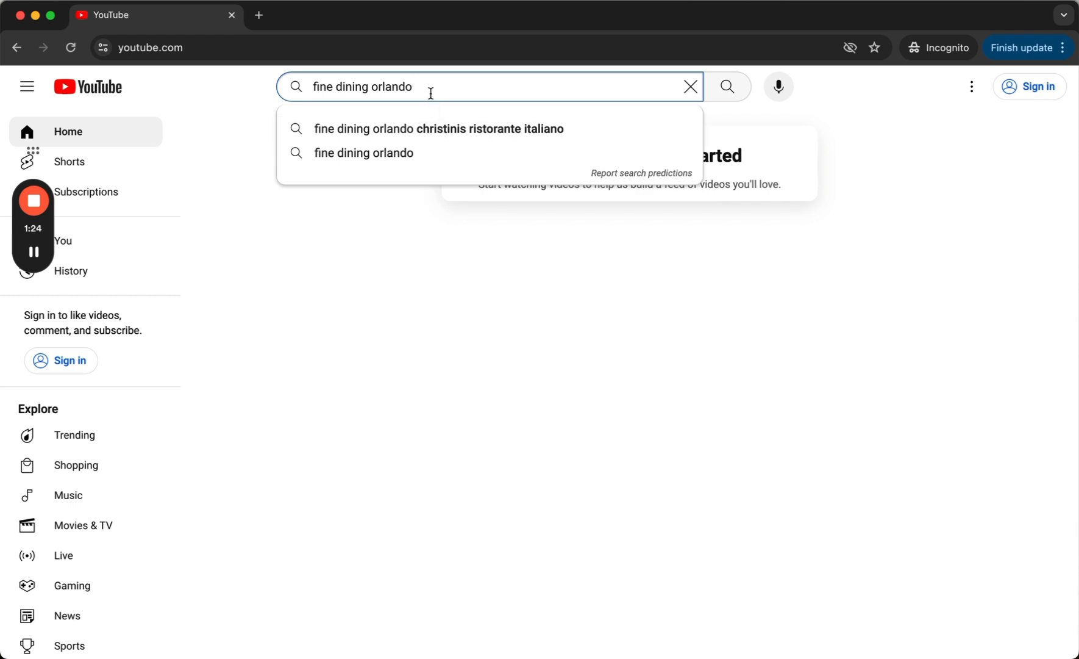
left_click(416, 48)
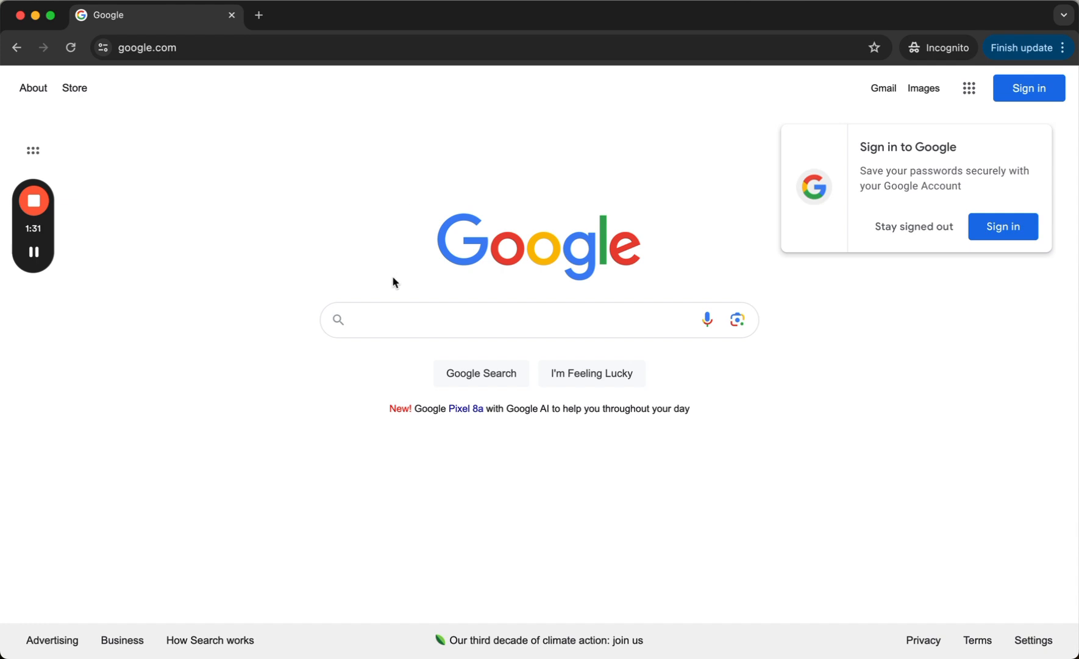
- Enter 'personal injury attorney boston' in Google to show the Mass Injury Group suggestion
type("perso")
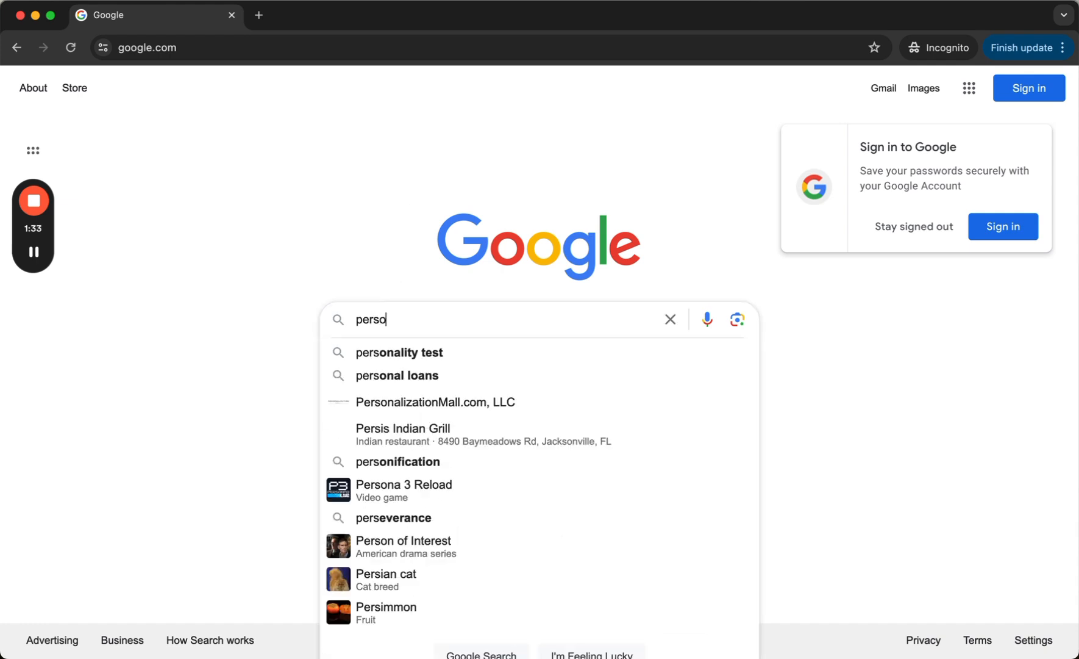
type("nal injury a")
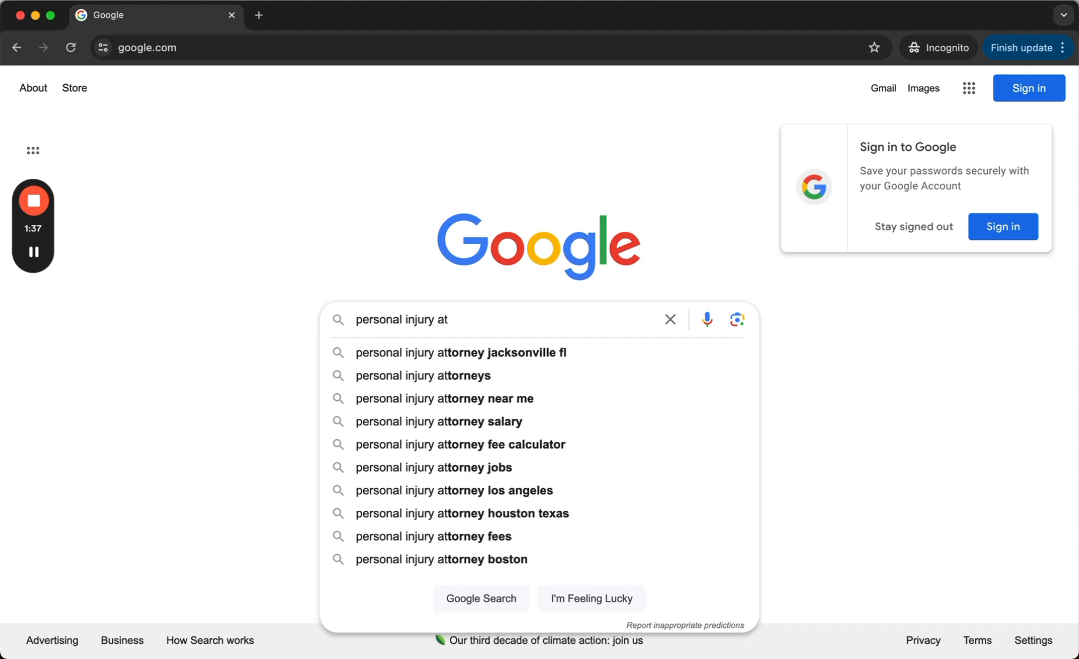
type("torney")
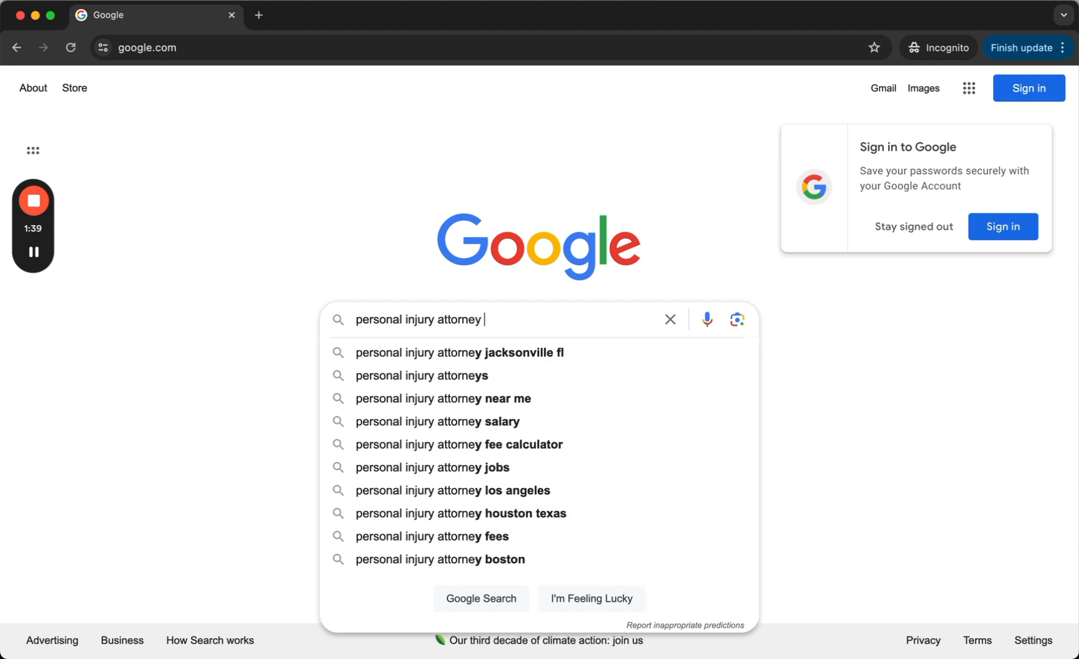
type("boston")
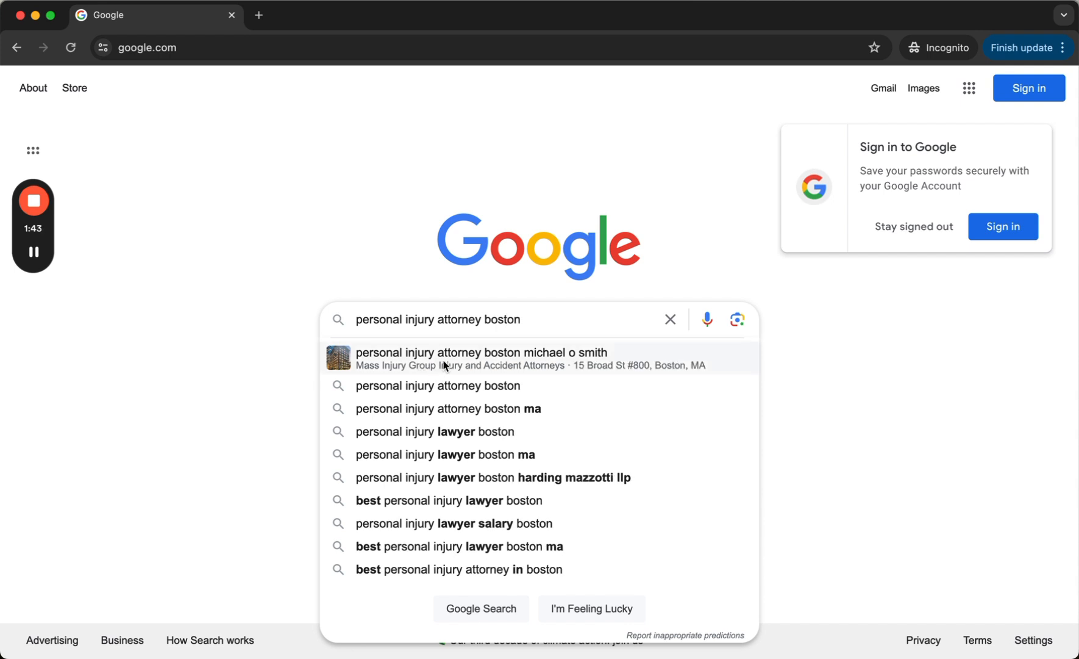
mouse_move(253, 77)
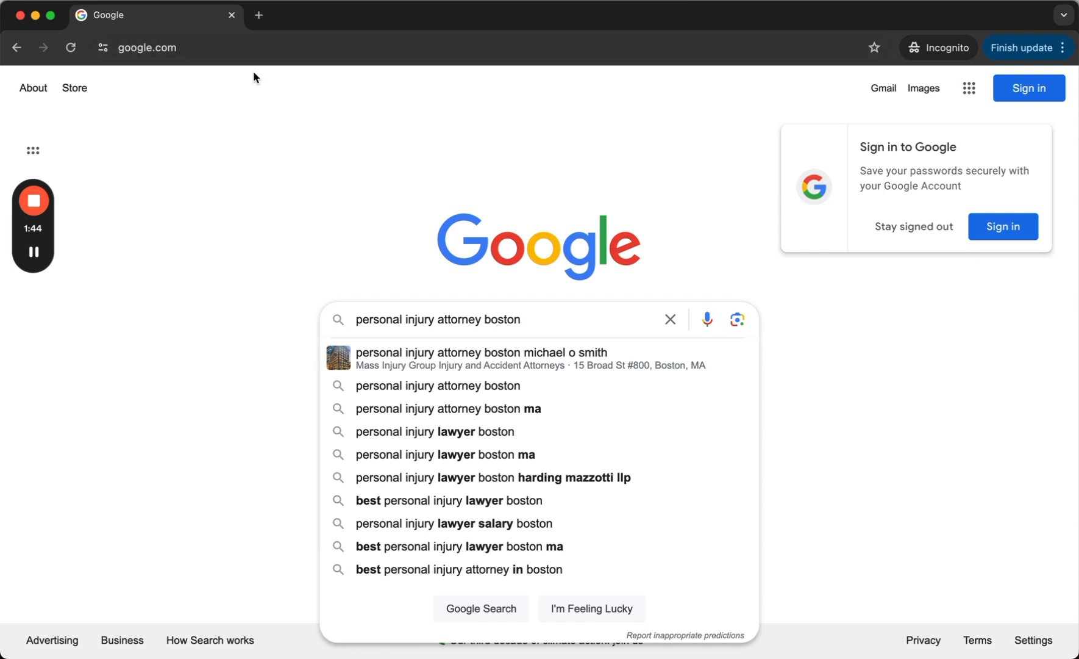
mouse_move(459, 372)
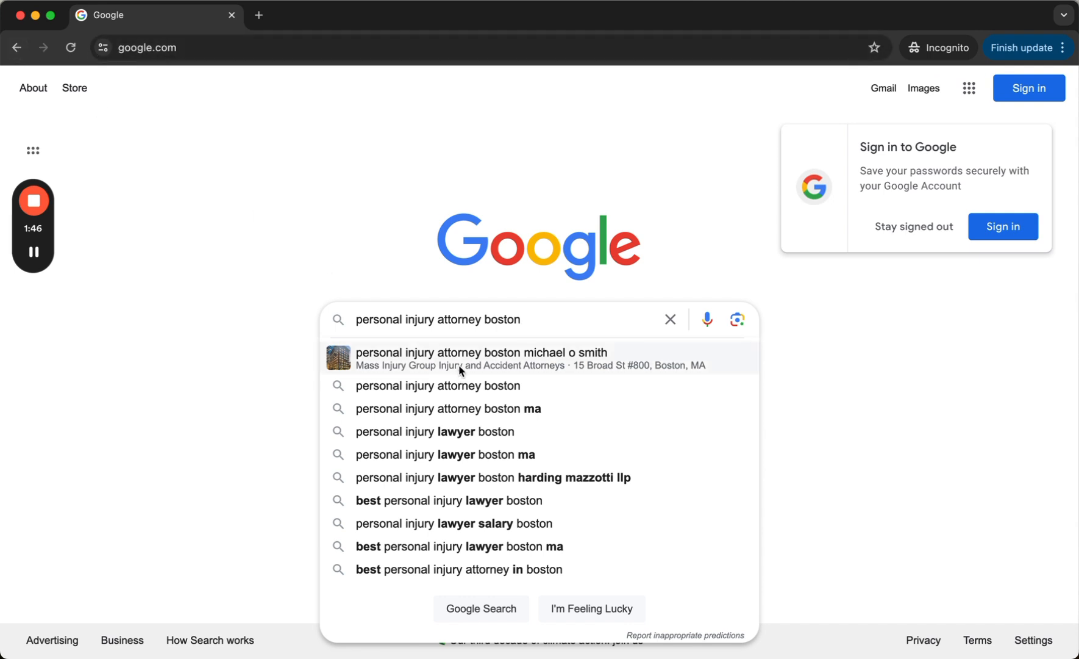
mouse_move(466, 569)
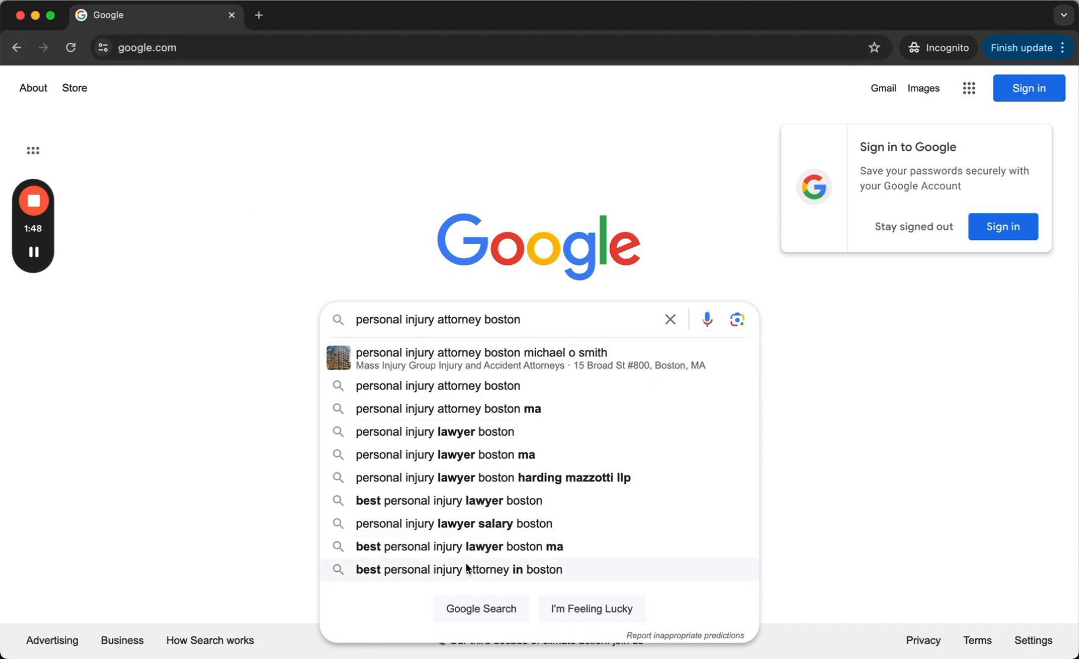
mouse_move(479, 357)
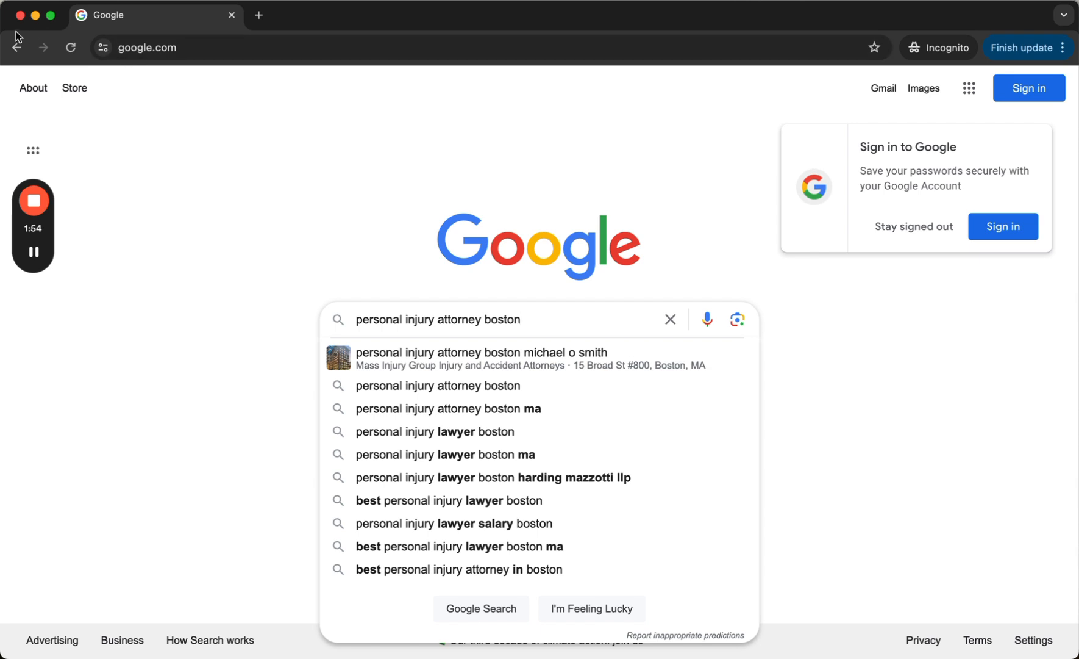
- Return to Bing via tab history, query public relations firms, and search the axia public relations suggestion
left_click(15, 46)
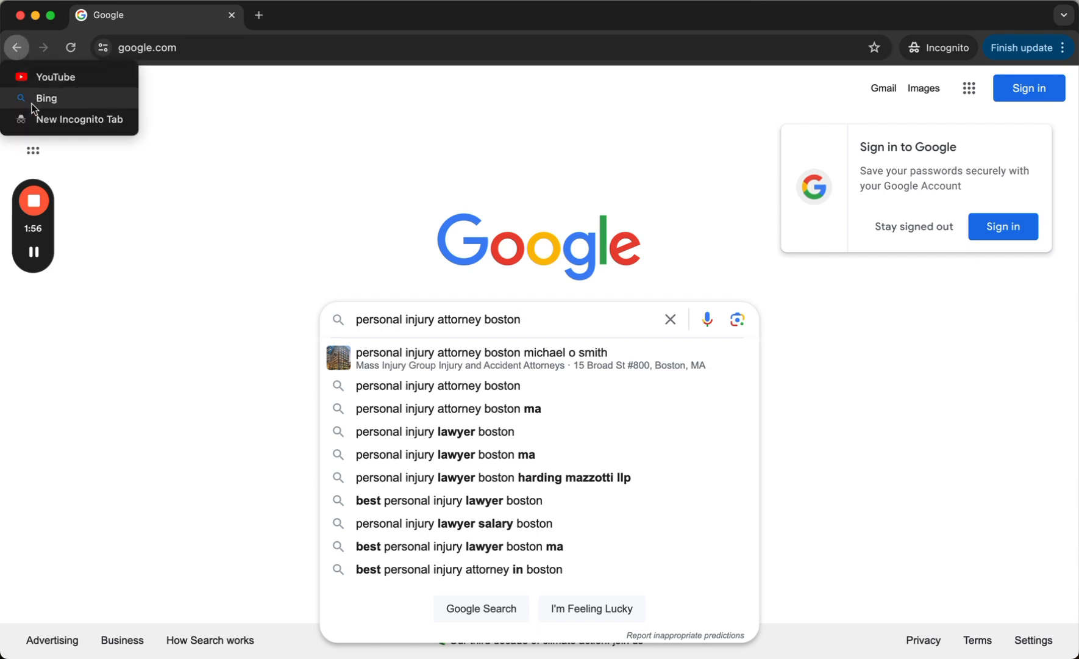
left_click(46, 98)
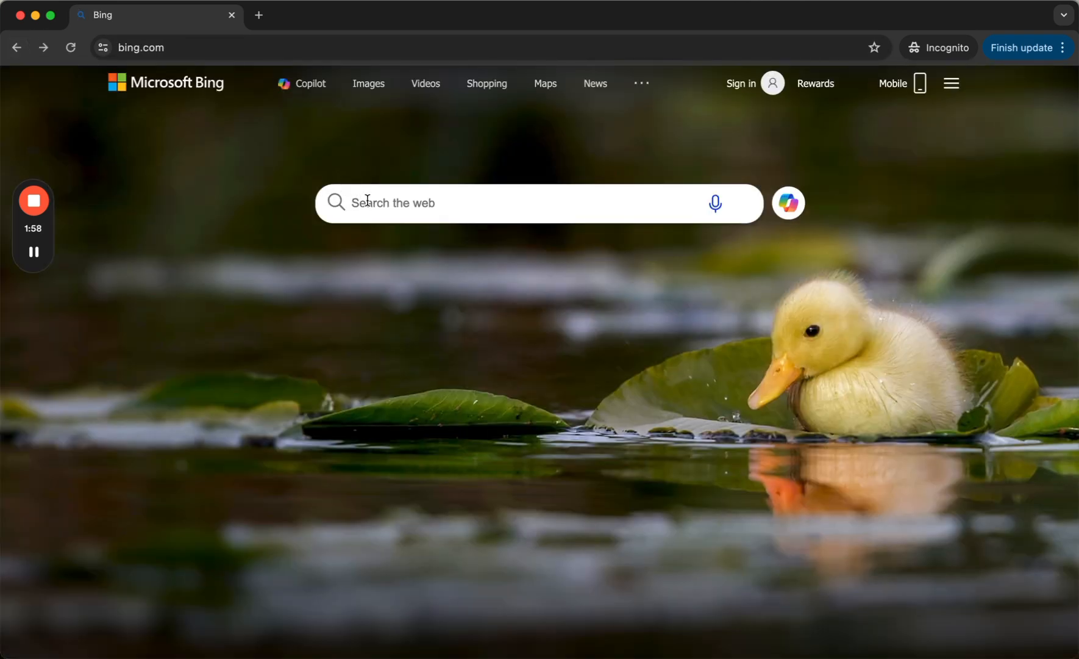
type("public relations")
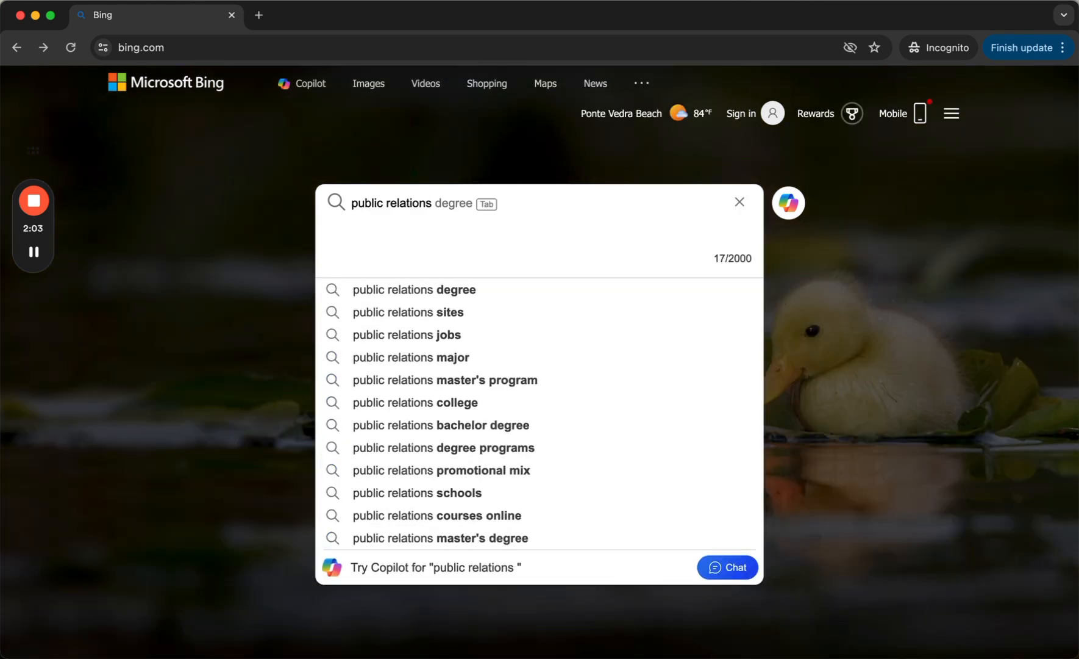
type("firms in miami")
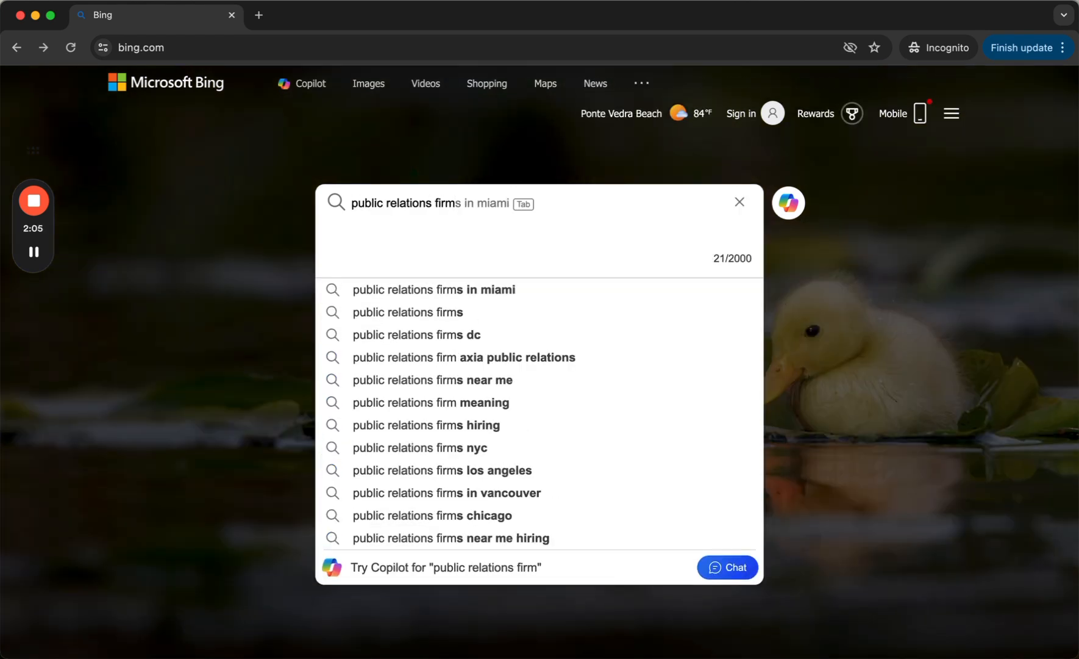
mouse_move(434, 358)
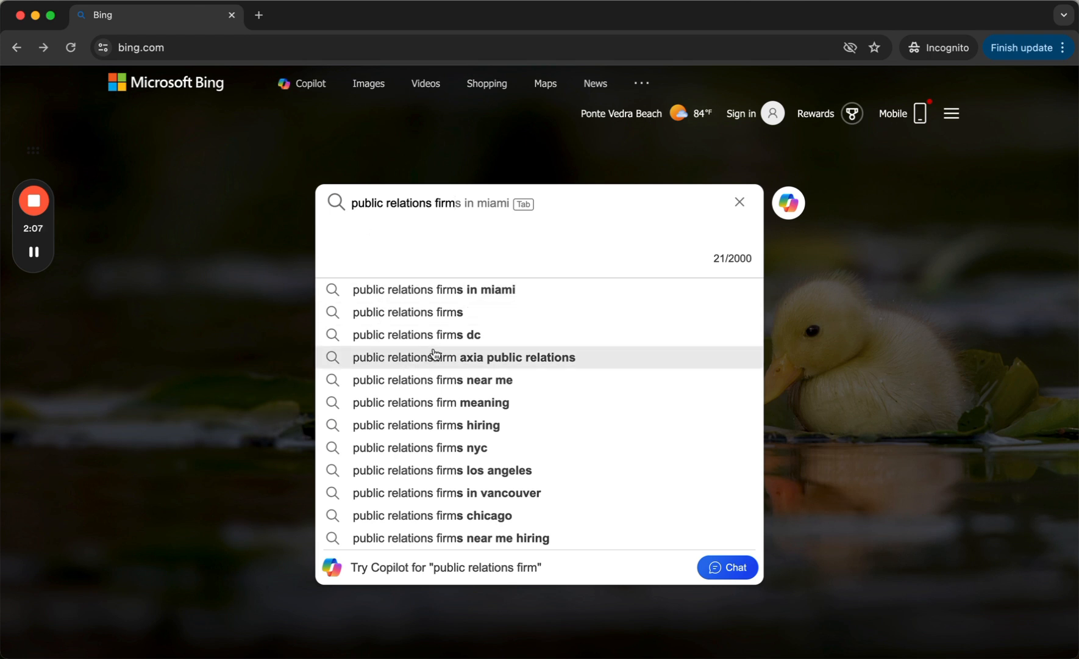
mouse_move(475, 362)
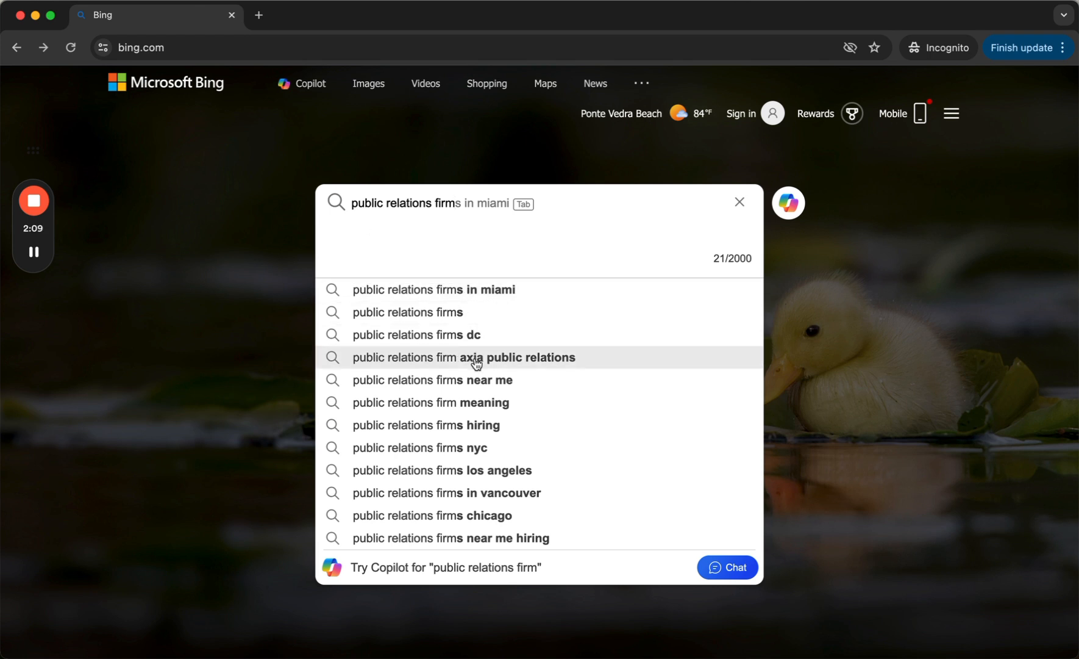
mouse_move(529, 360)
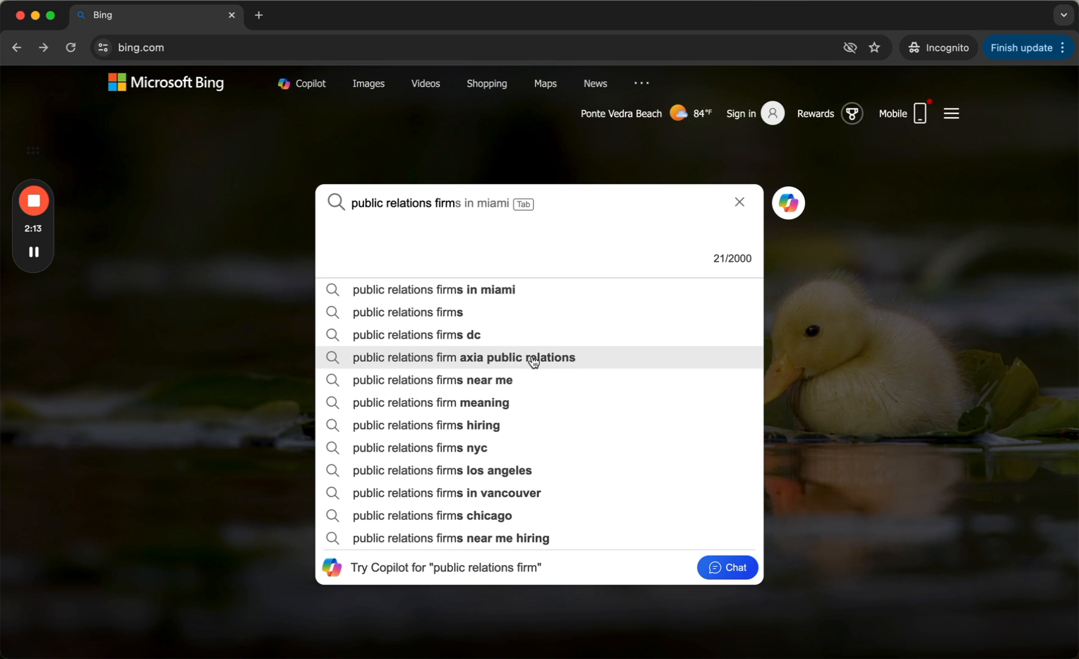
left_click(466, 358)
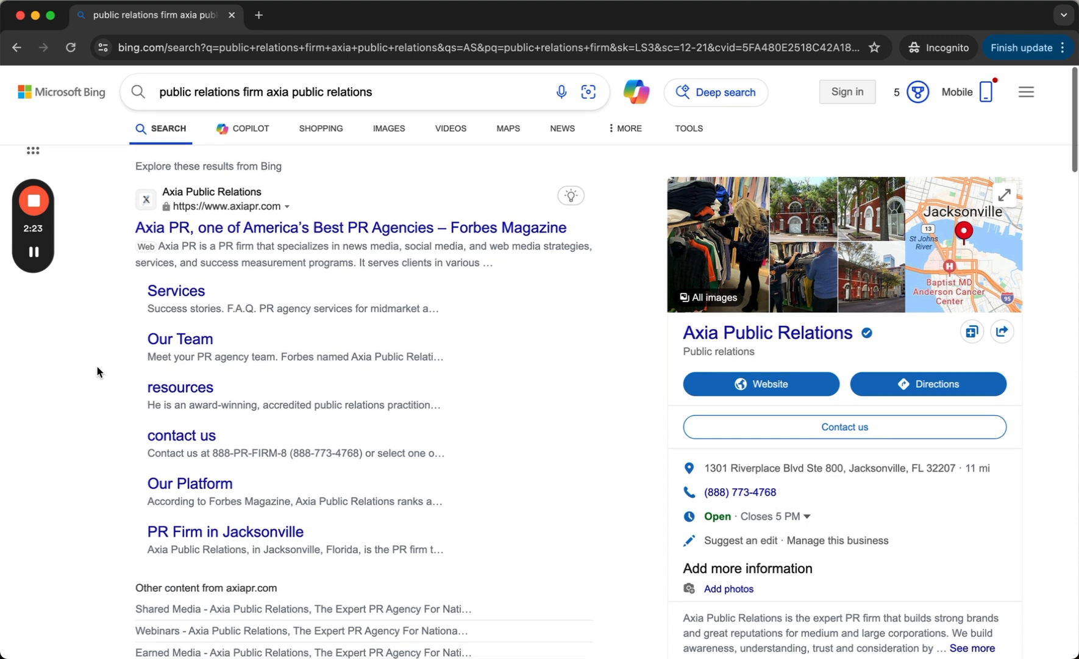
- Scroll through the Axia PR results and back up, then reopen the query's suggestion list
scroll("down", 3)
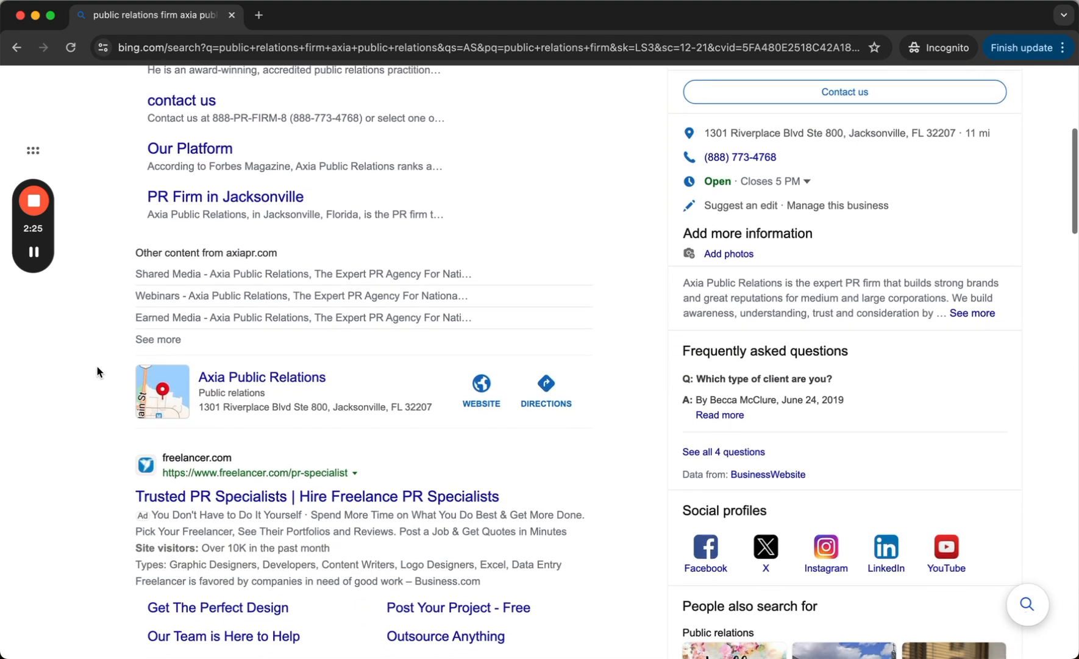
scroll("down", 3)
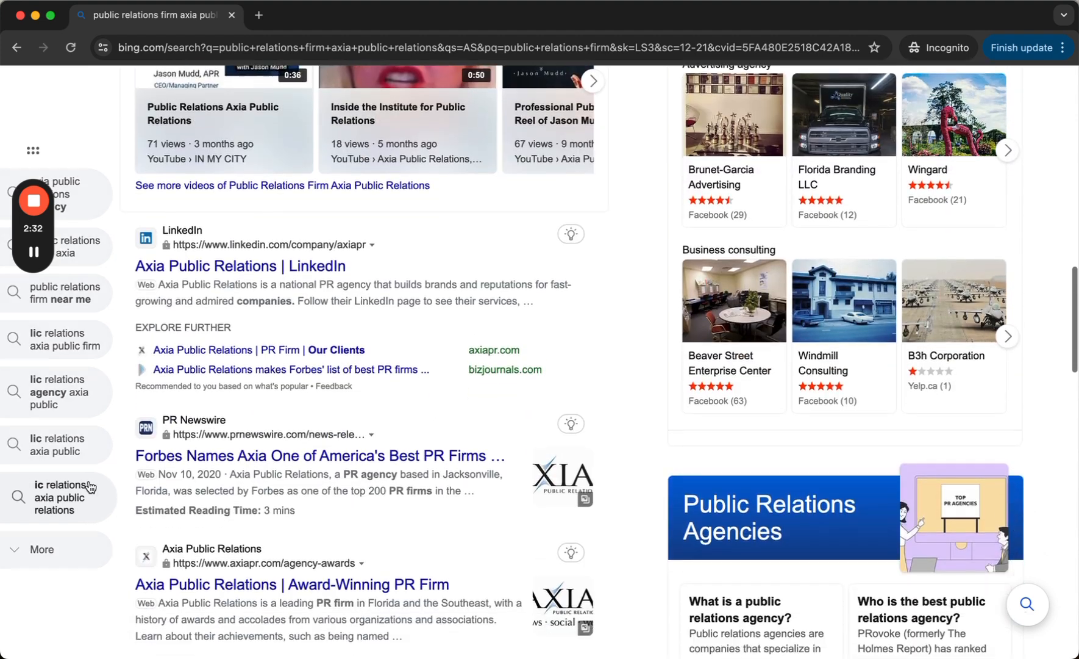
scroll("down", 3)
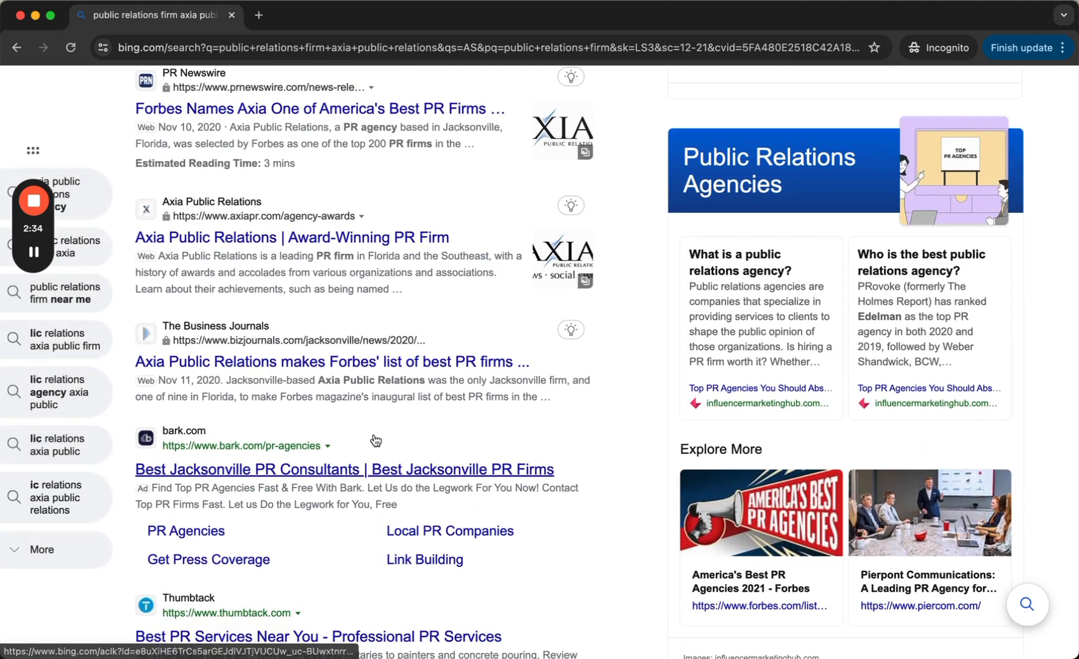
scroll("down", 3)
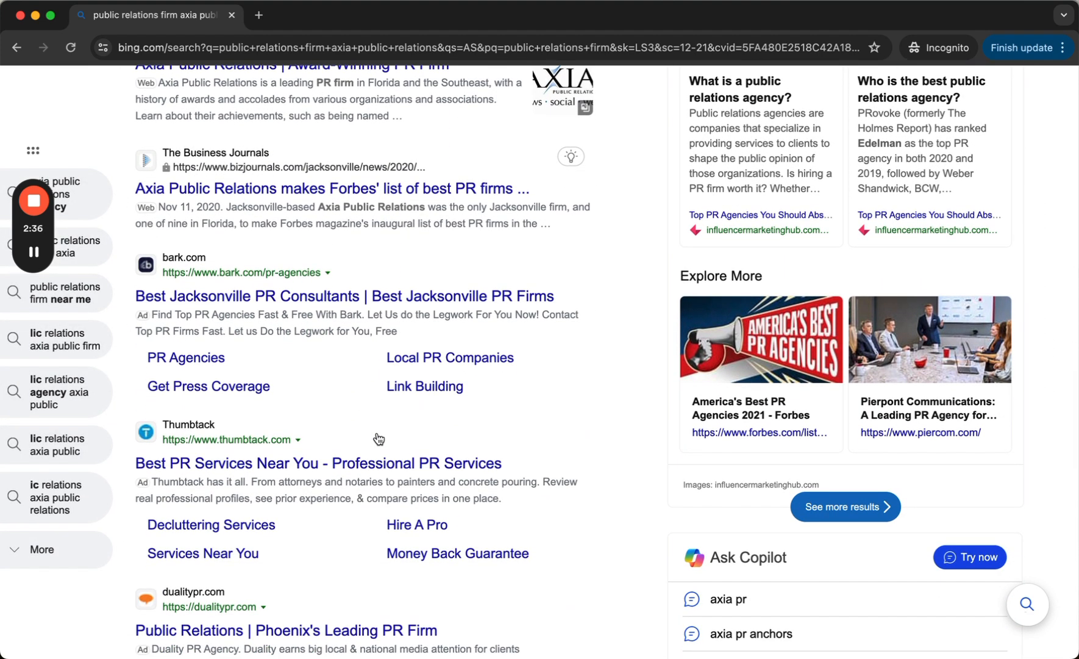
scroll("up", 3)
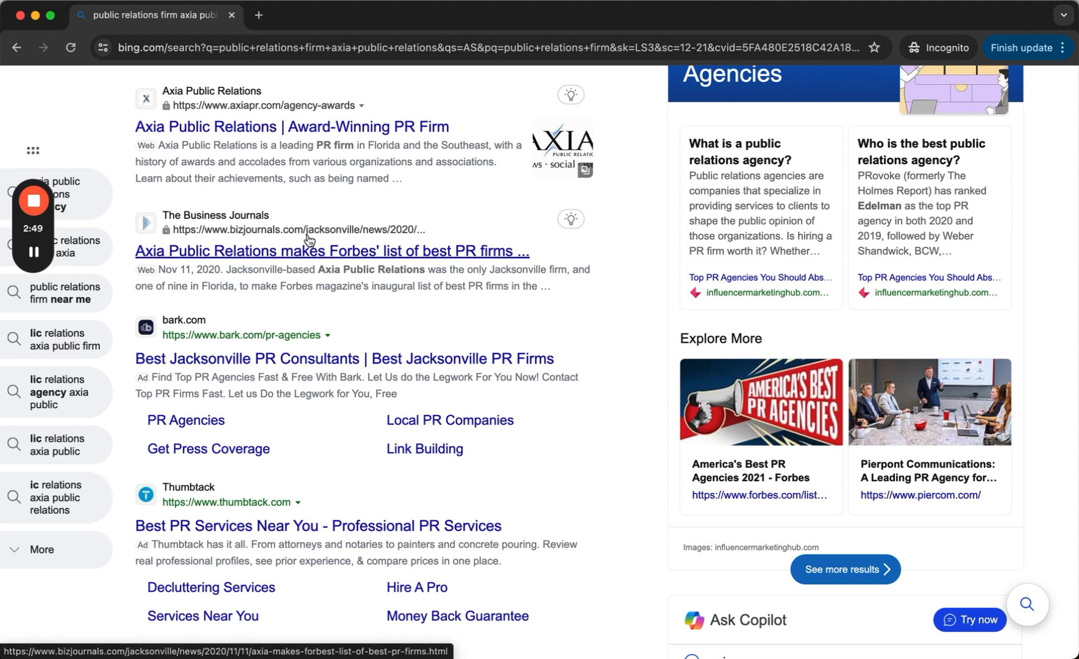
scroll("up", 3)
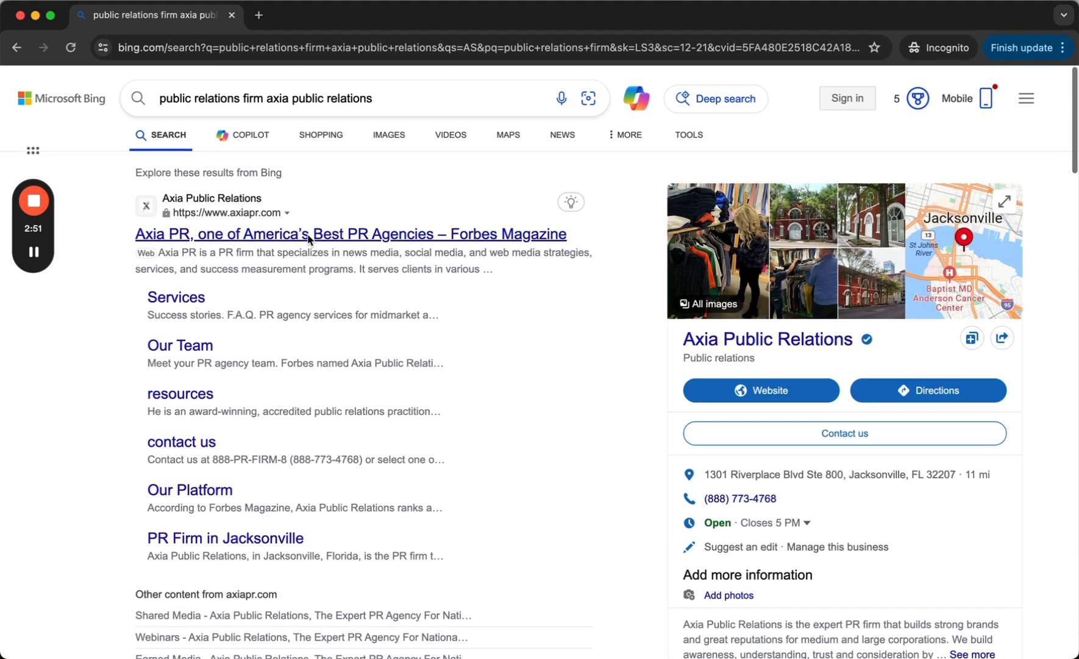
left_click(275, 97)
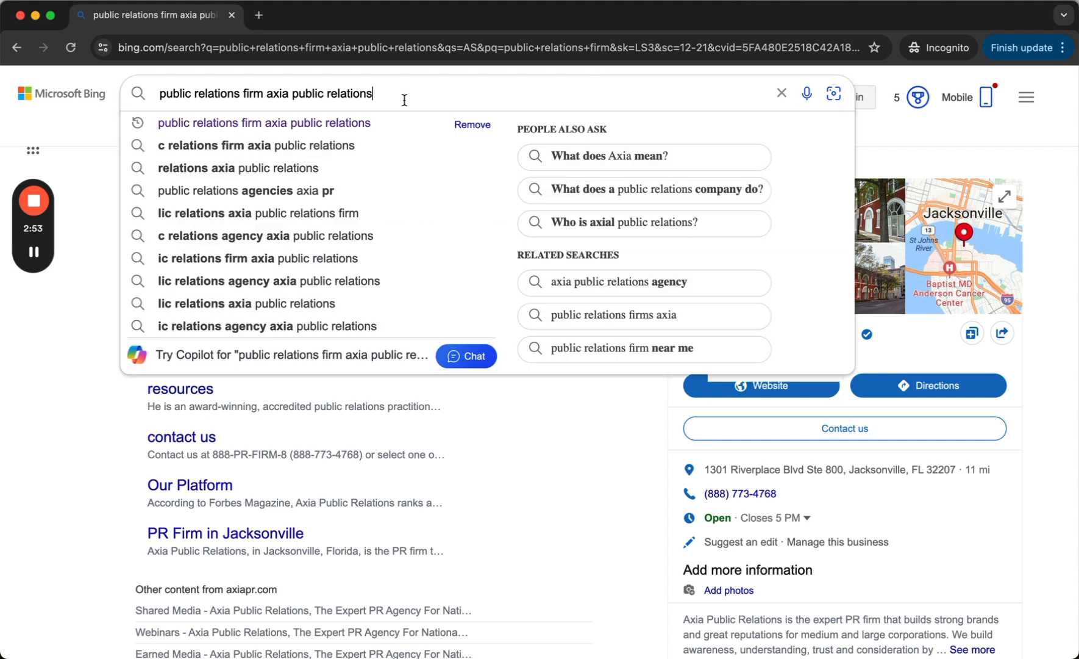